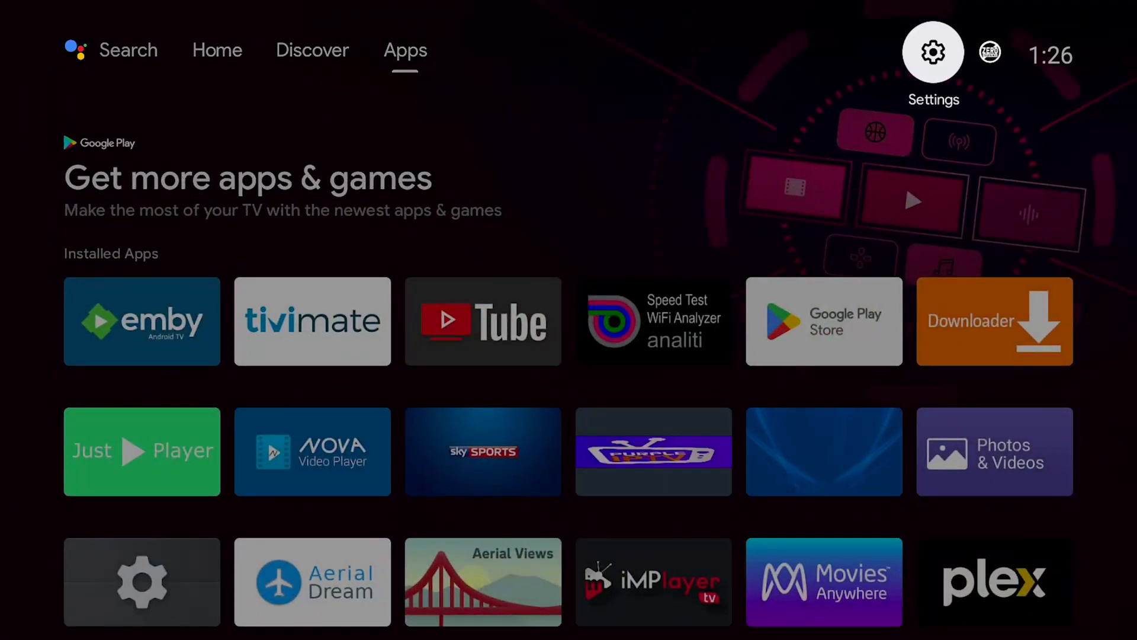
Open Device Preferences > Display & Sound and check 4K 59.940 Hz resolution and Dolby Vision
click(933, 51)
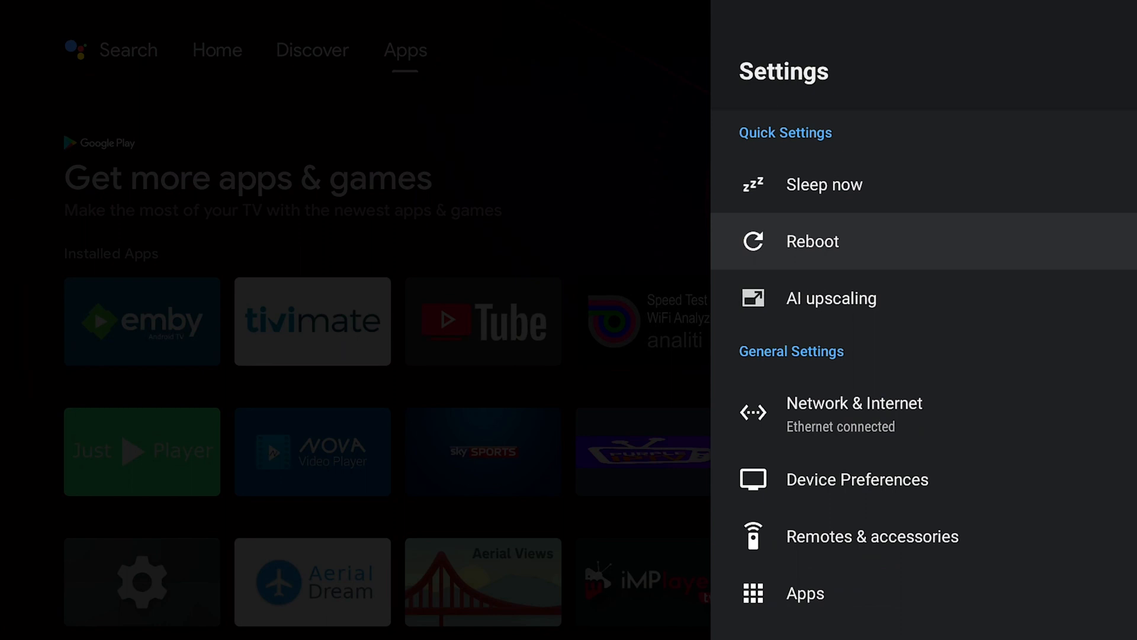
scroll(down, 3)
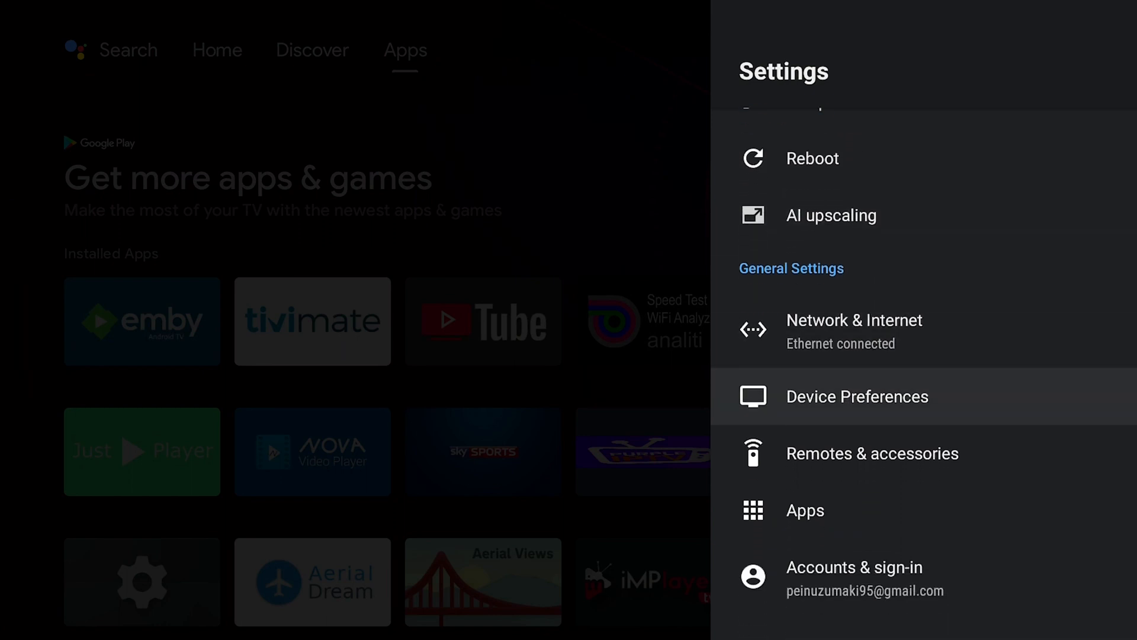
click(856, 396)
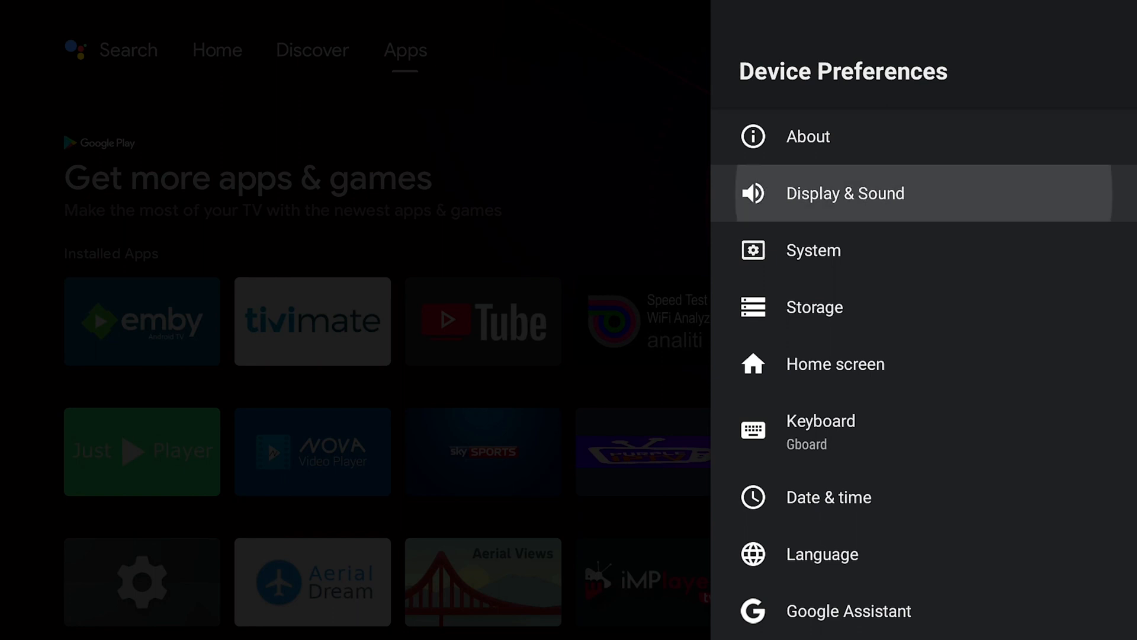
click(845, 193)
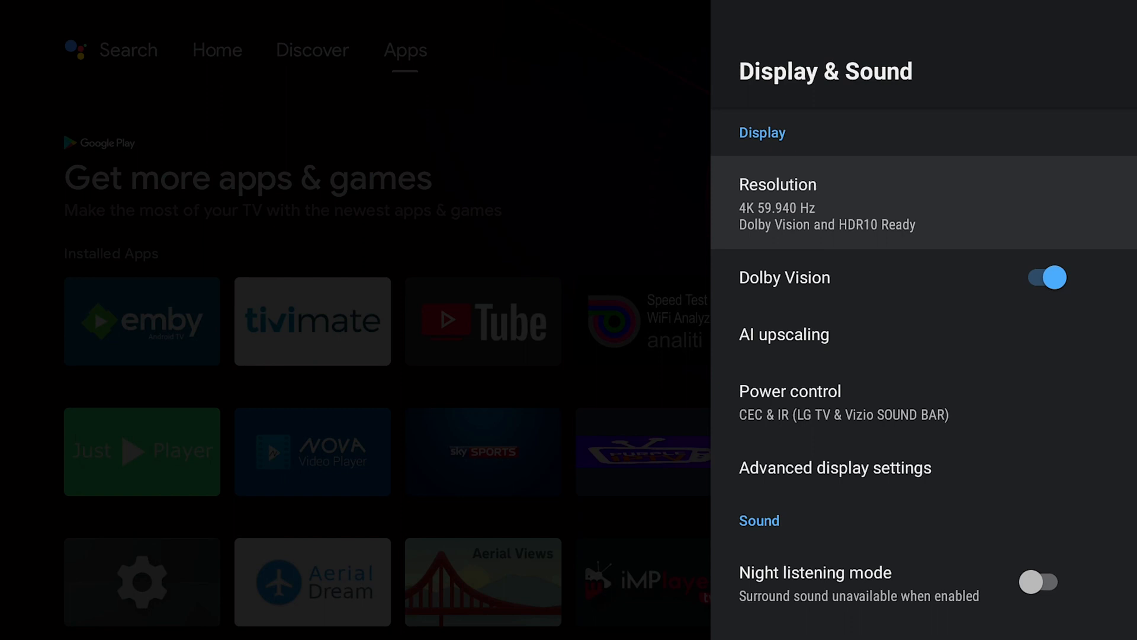
click(778, 204)
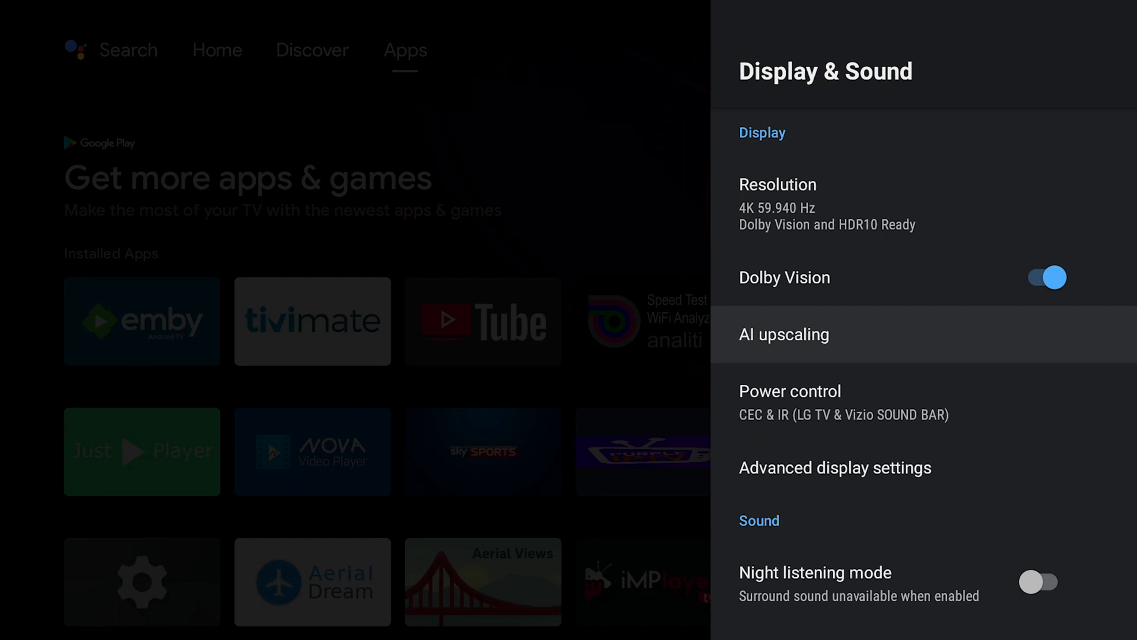
click(785, 334)
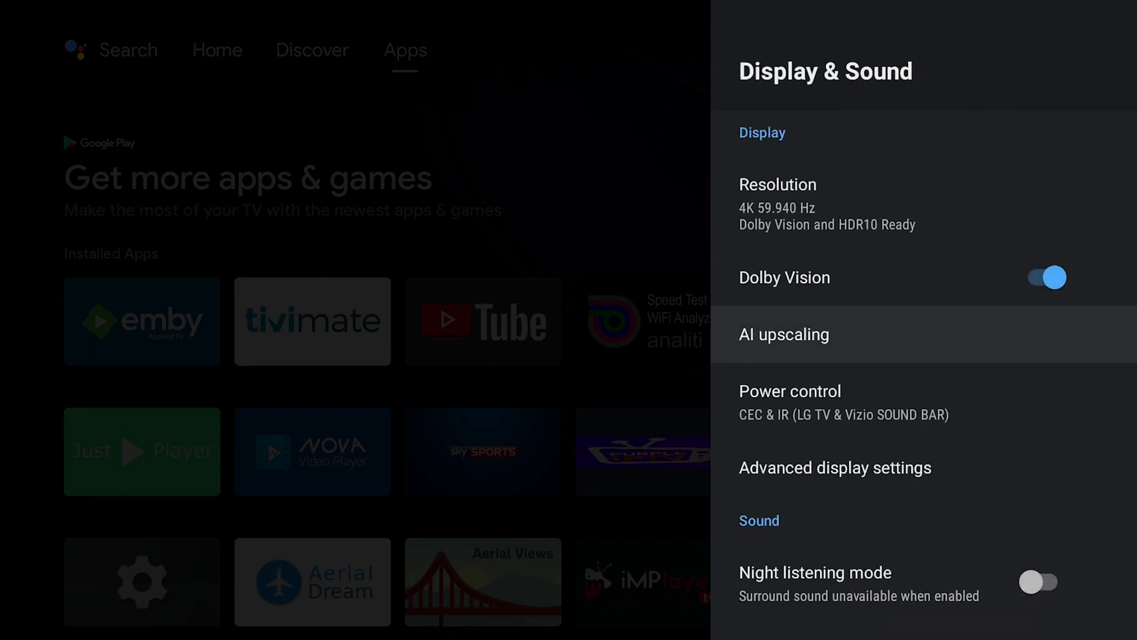
scroll(down, 3)
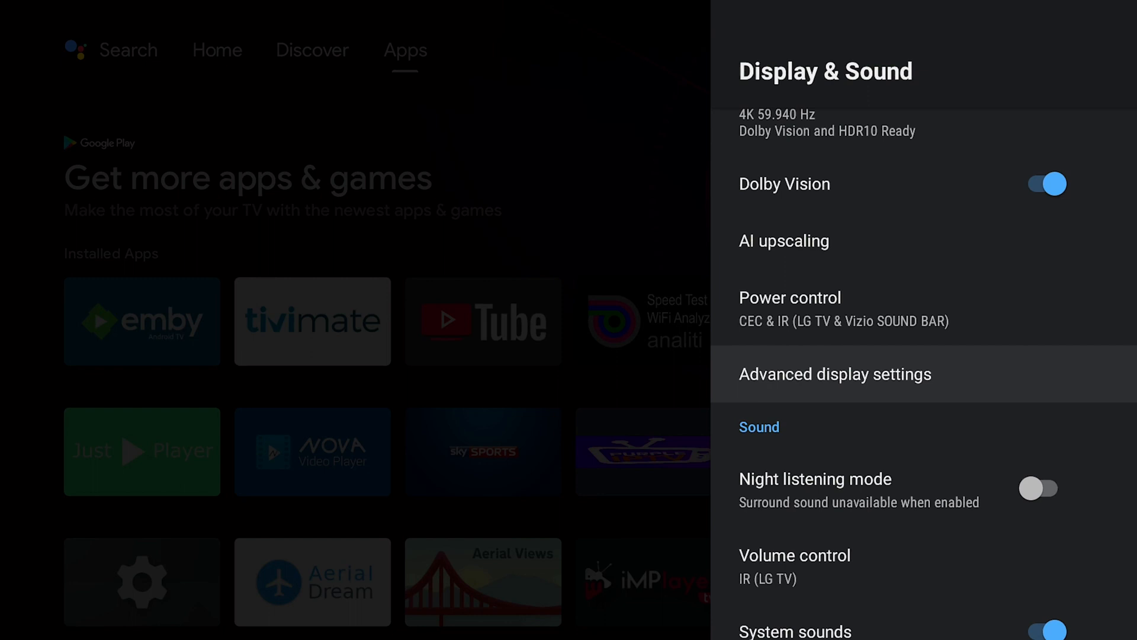
click(836, 374)
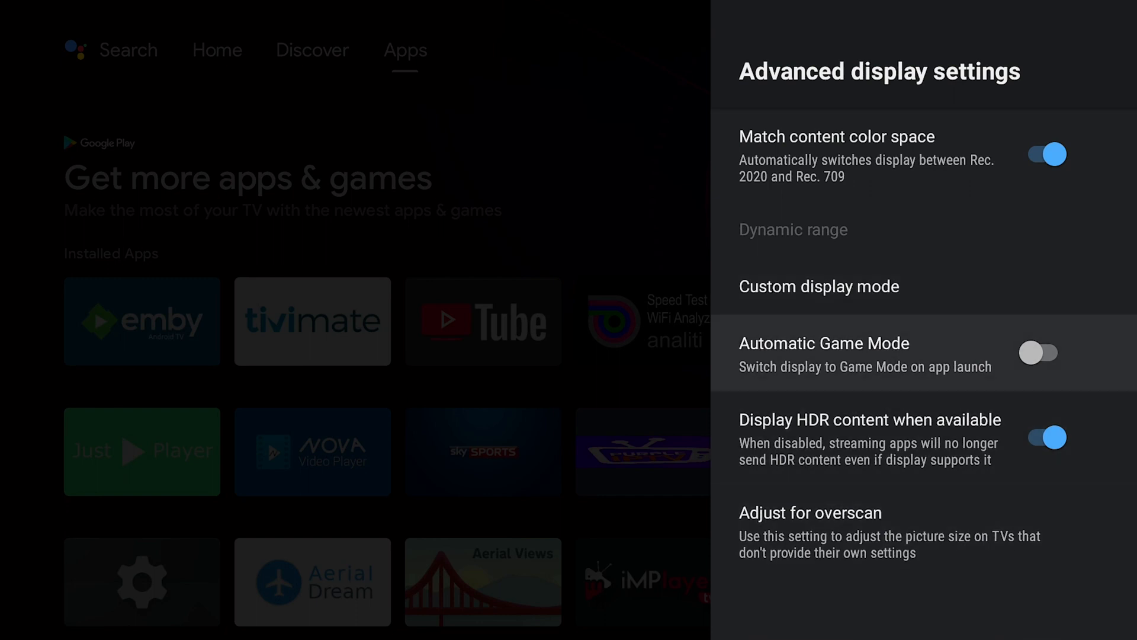
key(Back)
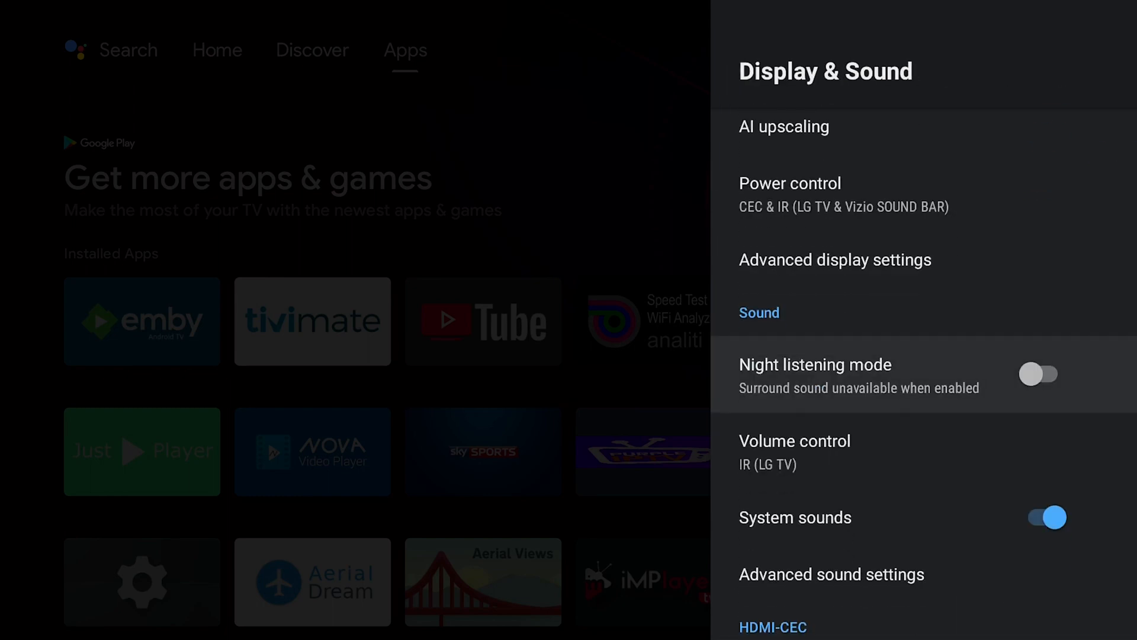
scroll(down, 3)
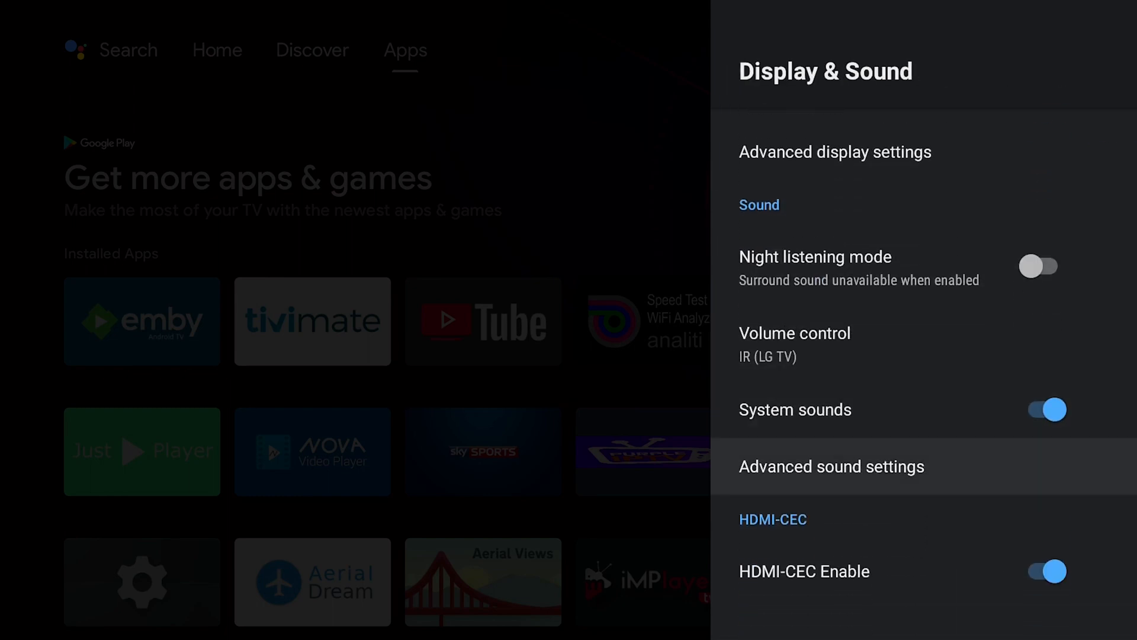
Review Advanced sound settings, confirm Available formats is set to Auto, then return home
click(831, 466)
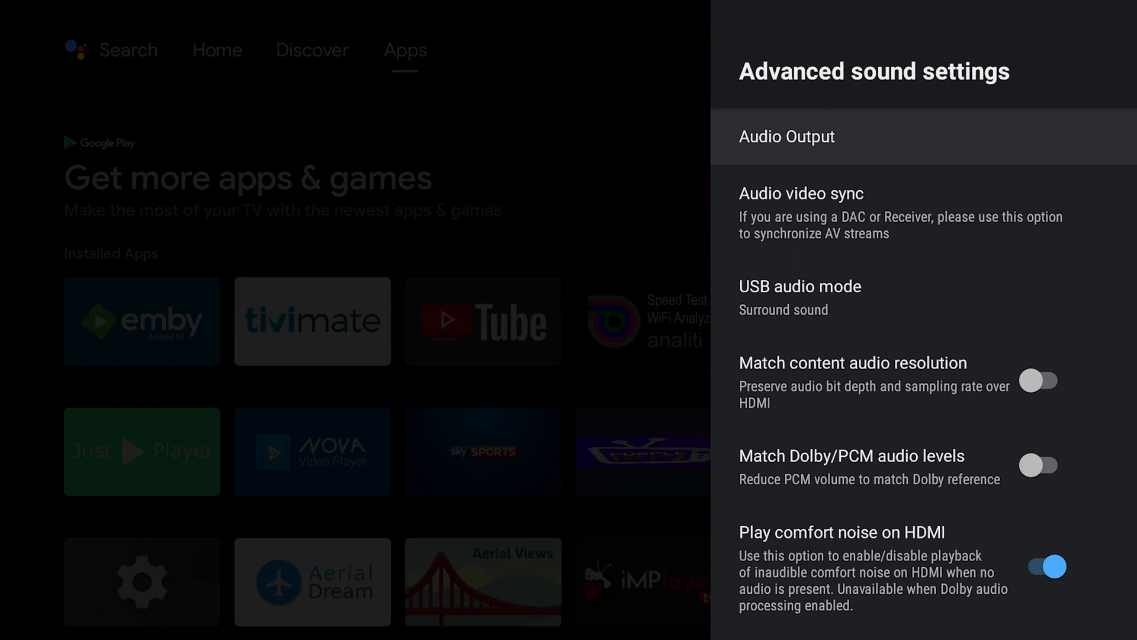
click(787, 136)
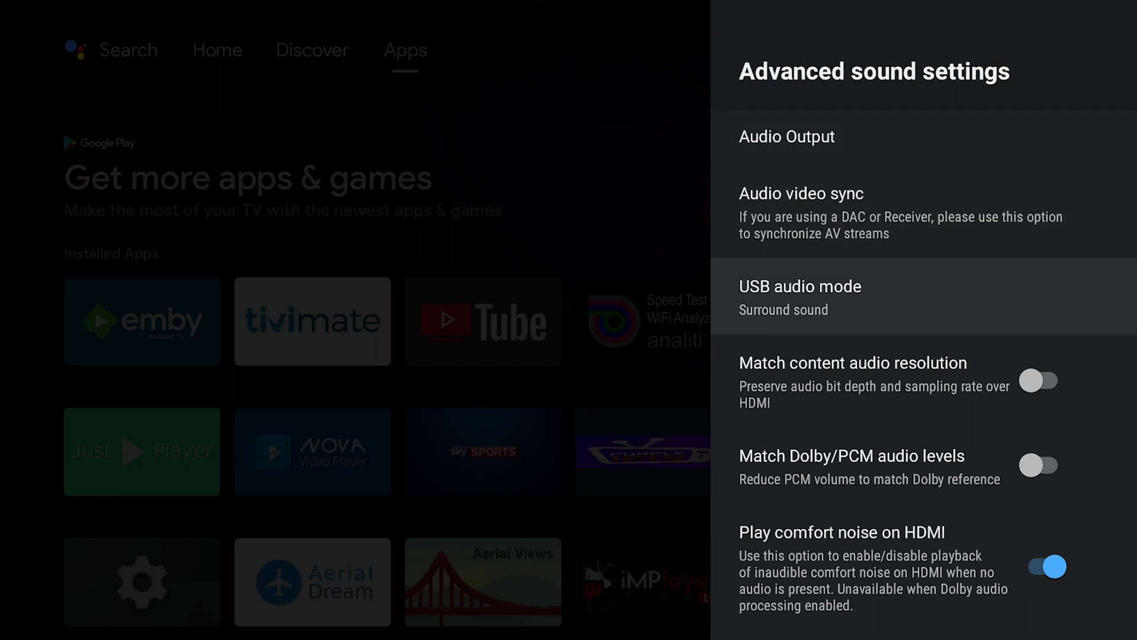
click(800, 298)
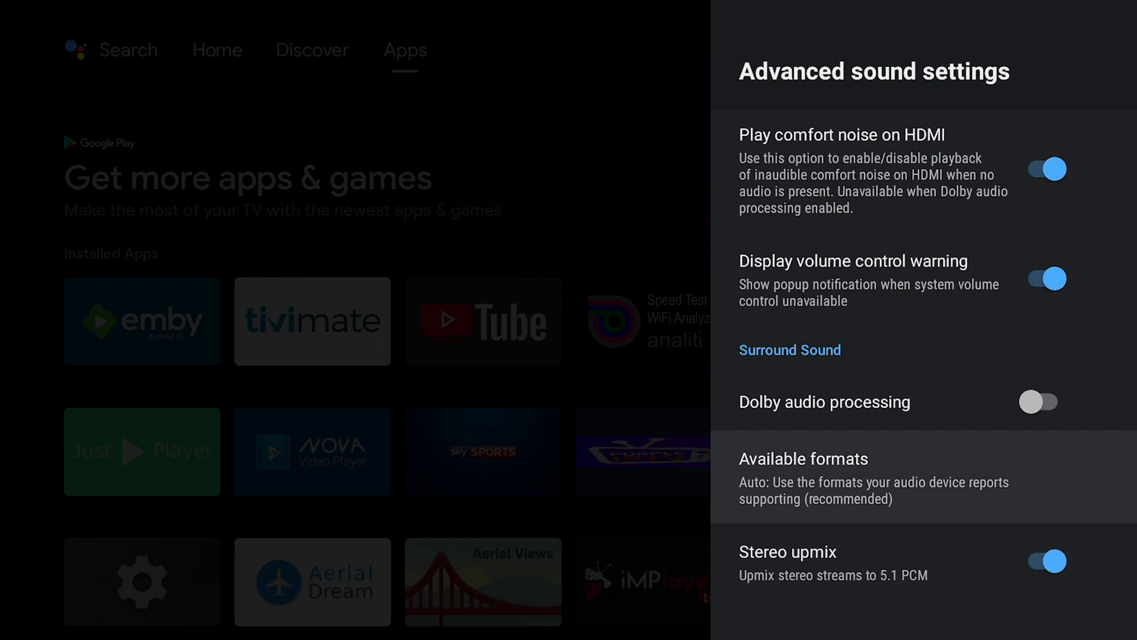
click(804, 459)
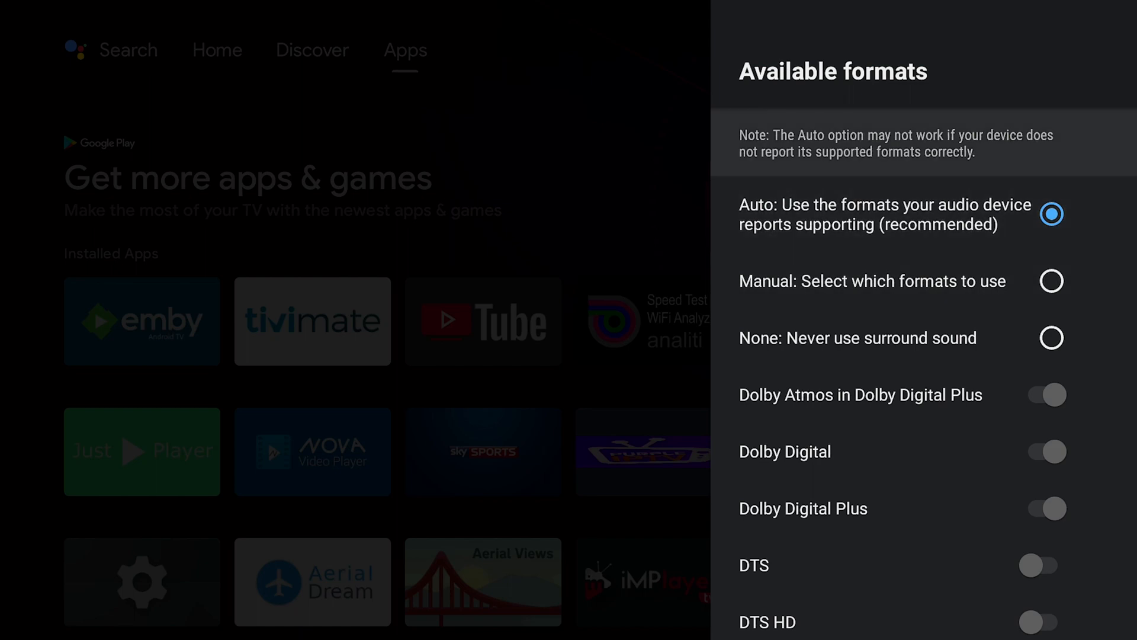
key(Back)
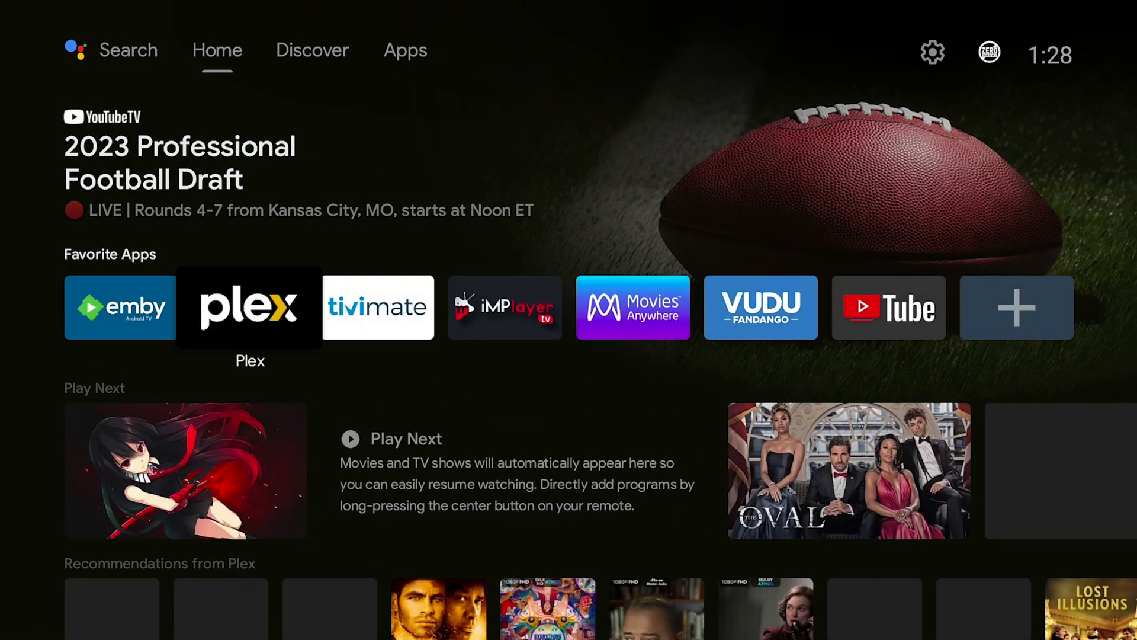
Launch Plex, open its sidebar Settings, and scroll down to the Video Quality section
click(249, 307)
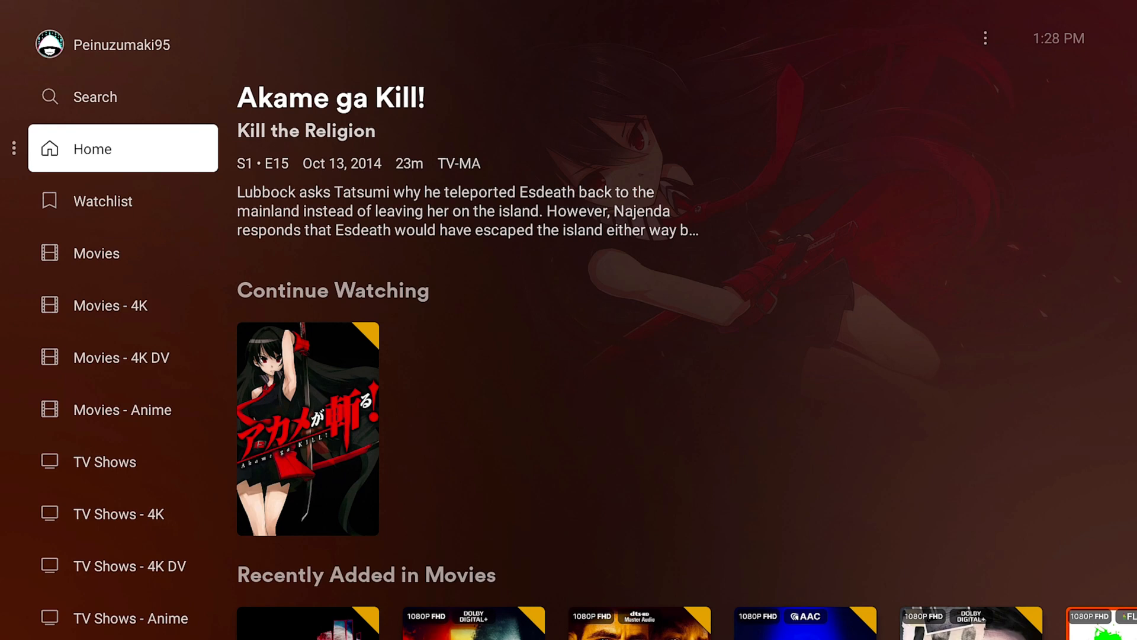
scroll(down, 3)
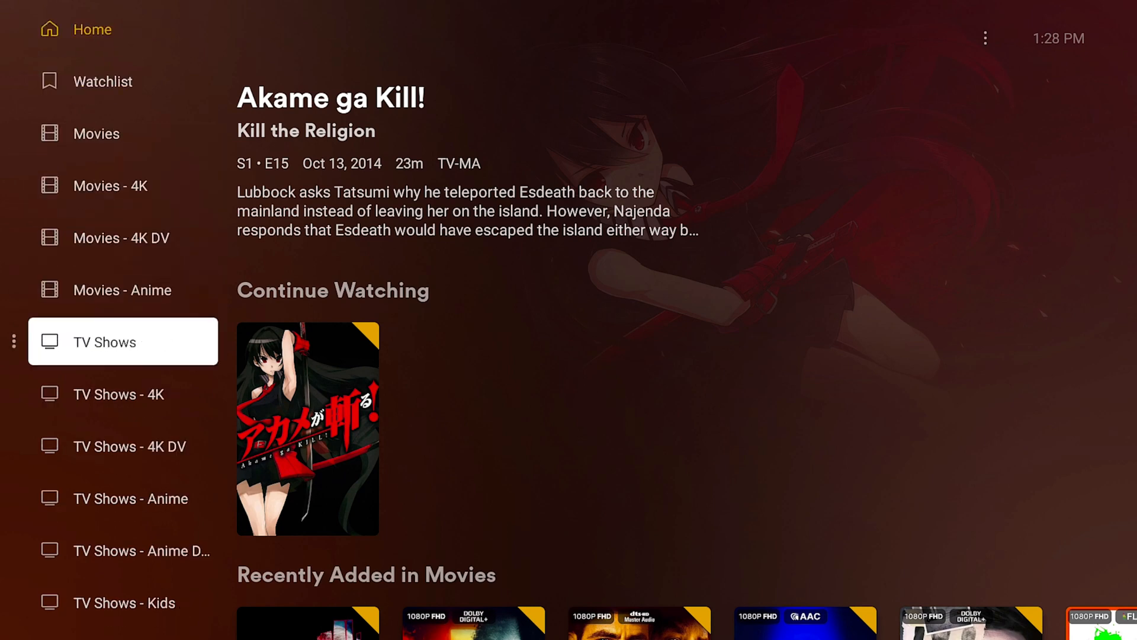
scroll(down, 3)
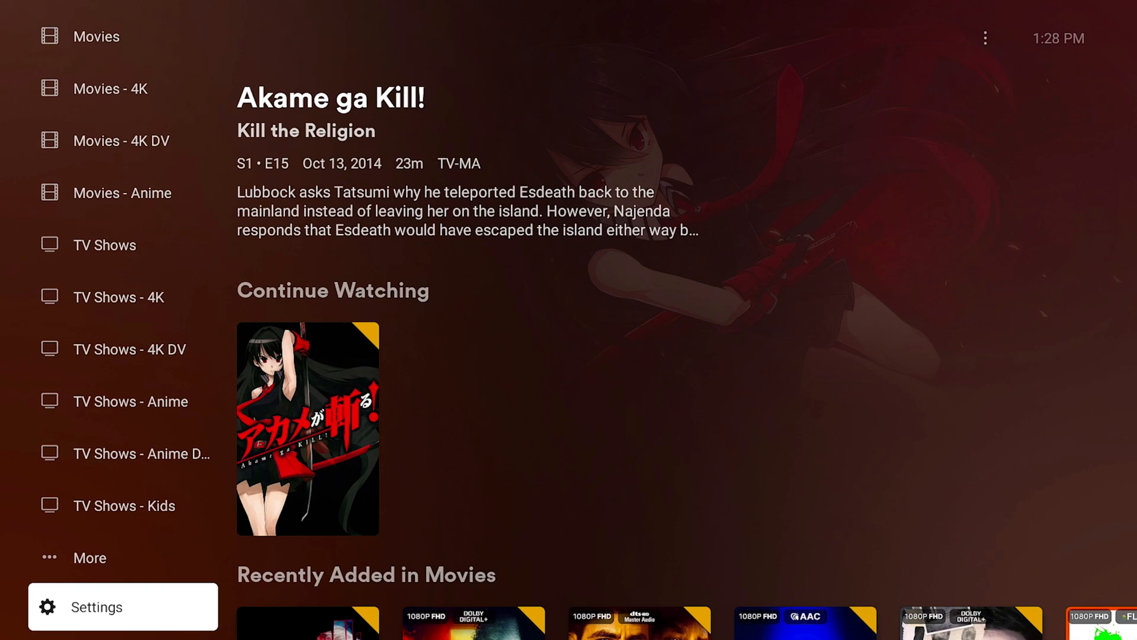
click(95, 606)
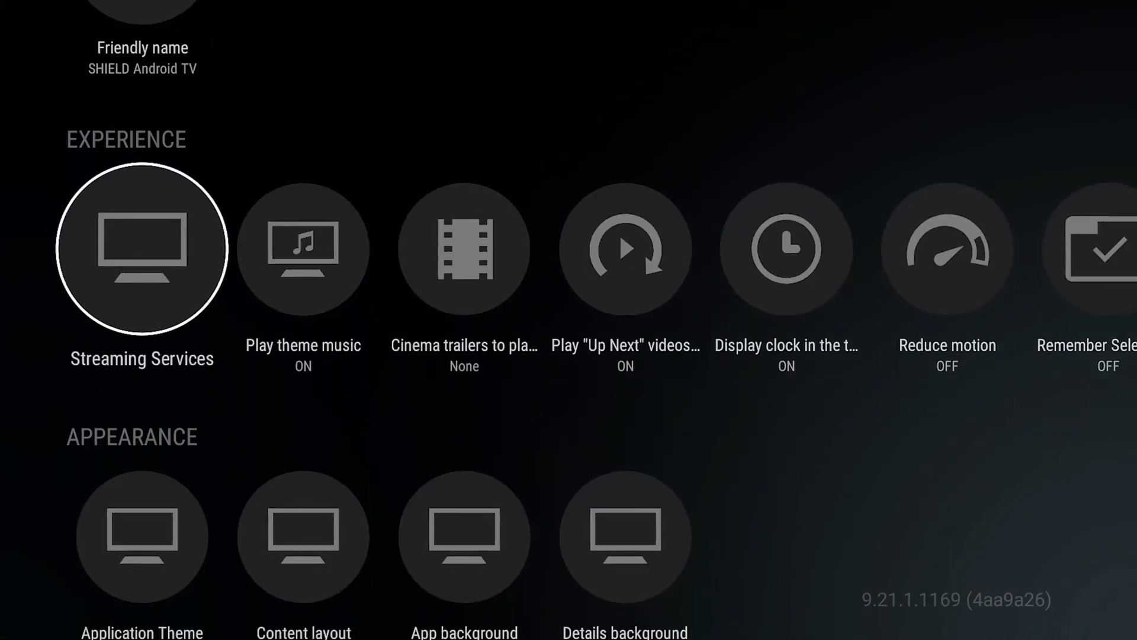
scroll(down, 3)
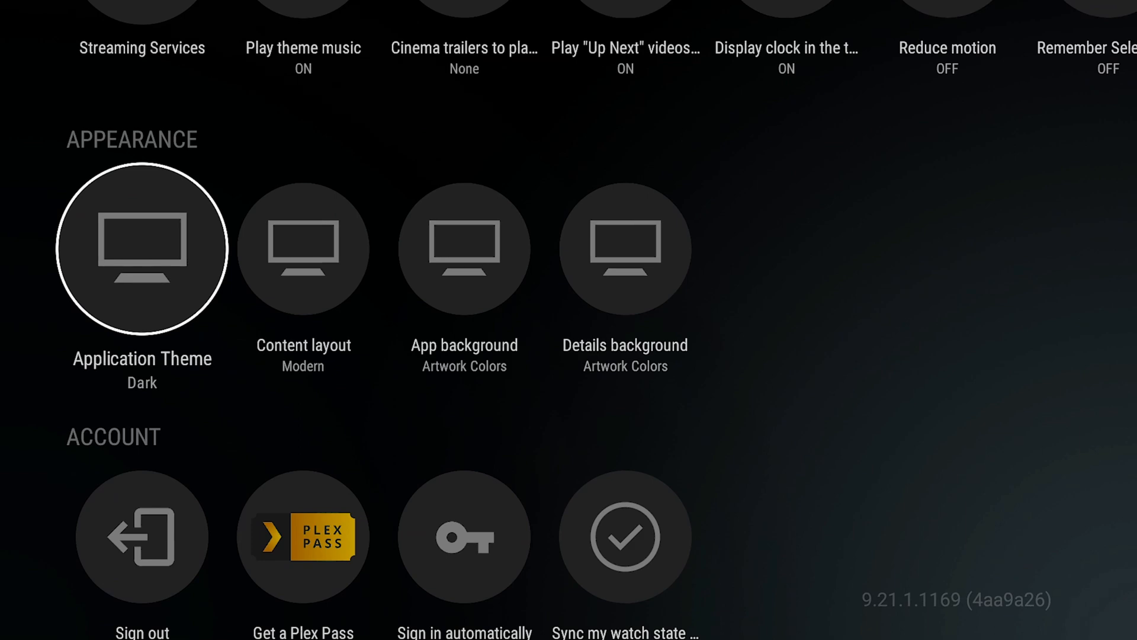
scroll(down, 3)
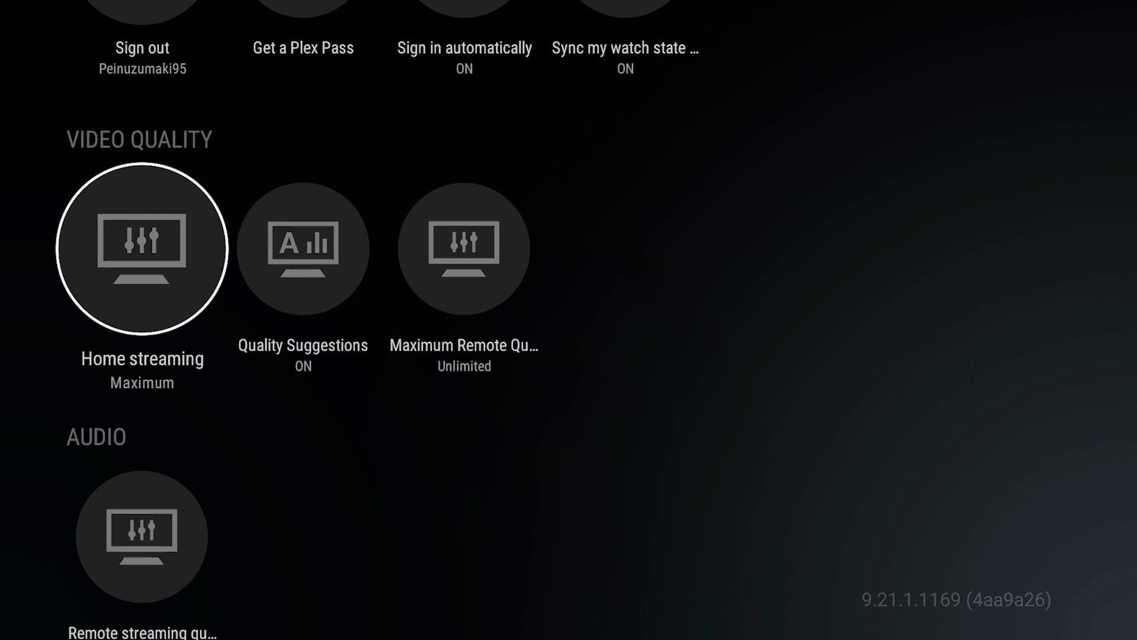
click(142, 249)
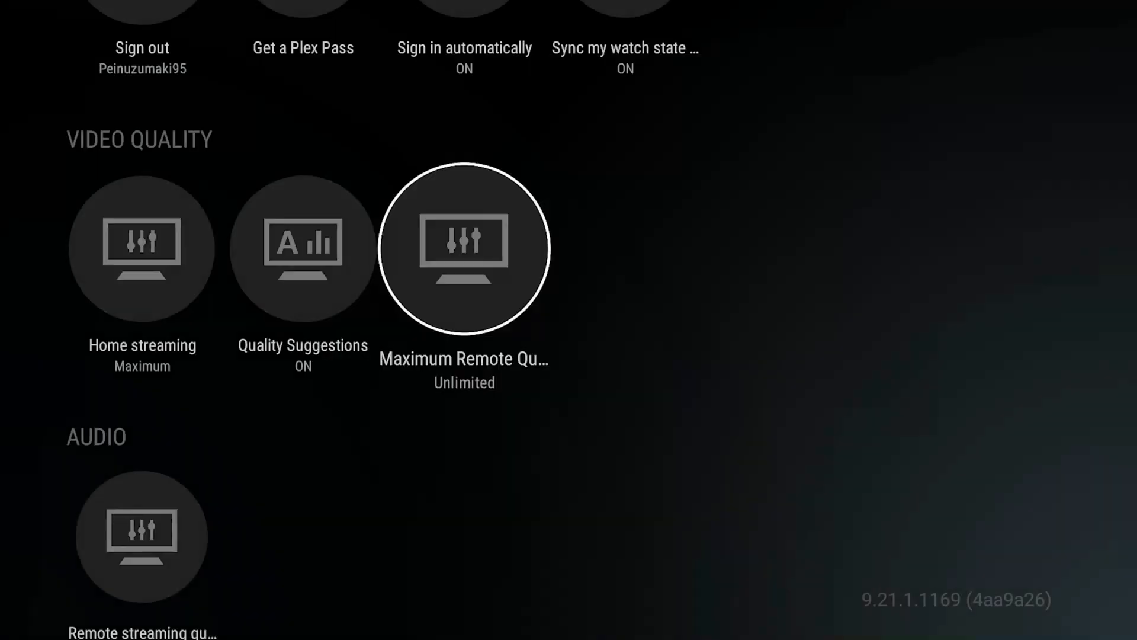
scroll(down, 3)
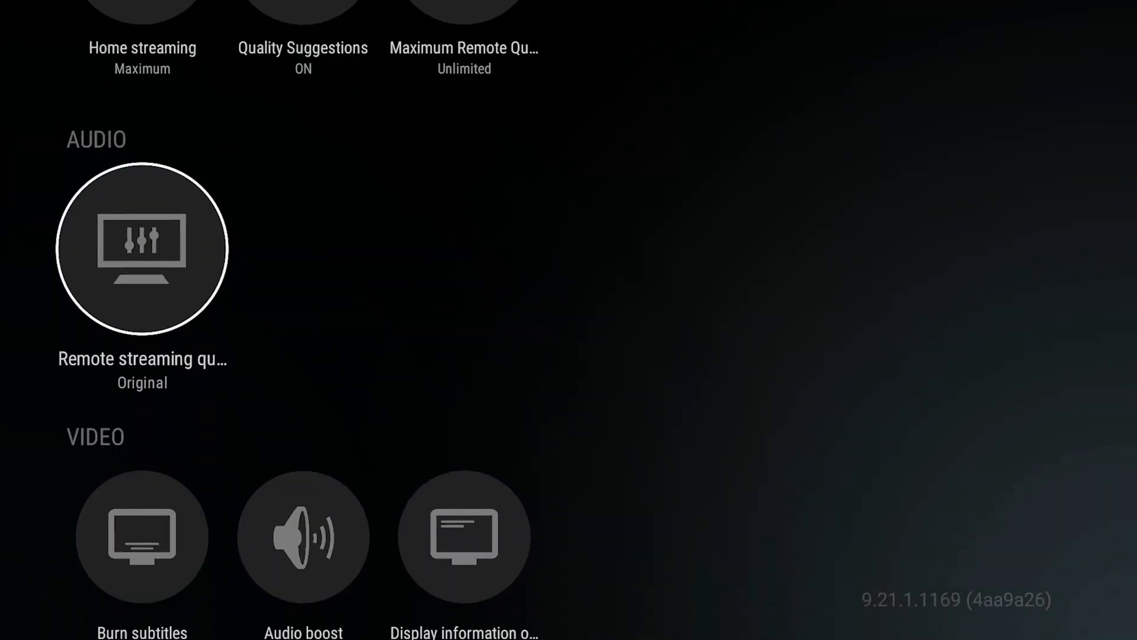
click(142, 248)
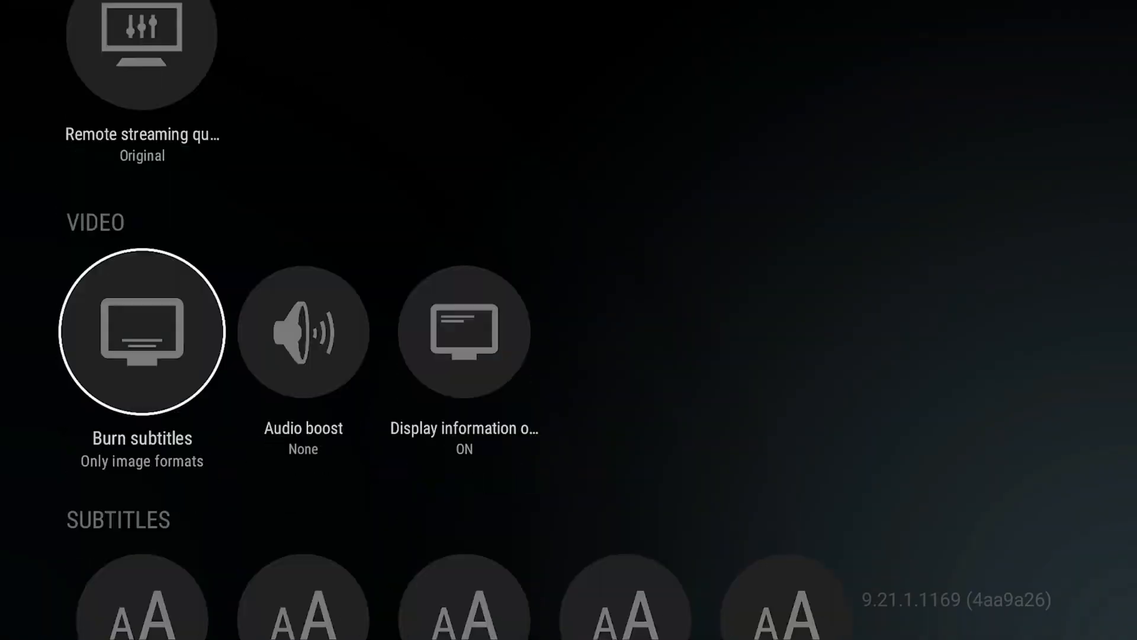
scroll(down, 3)
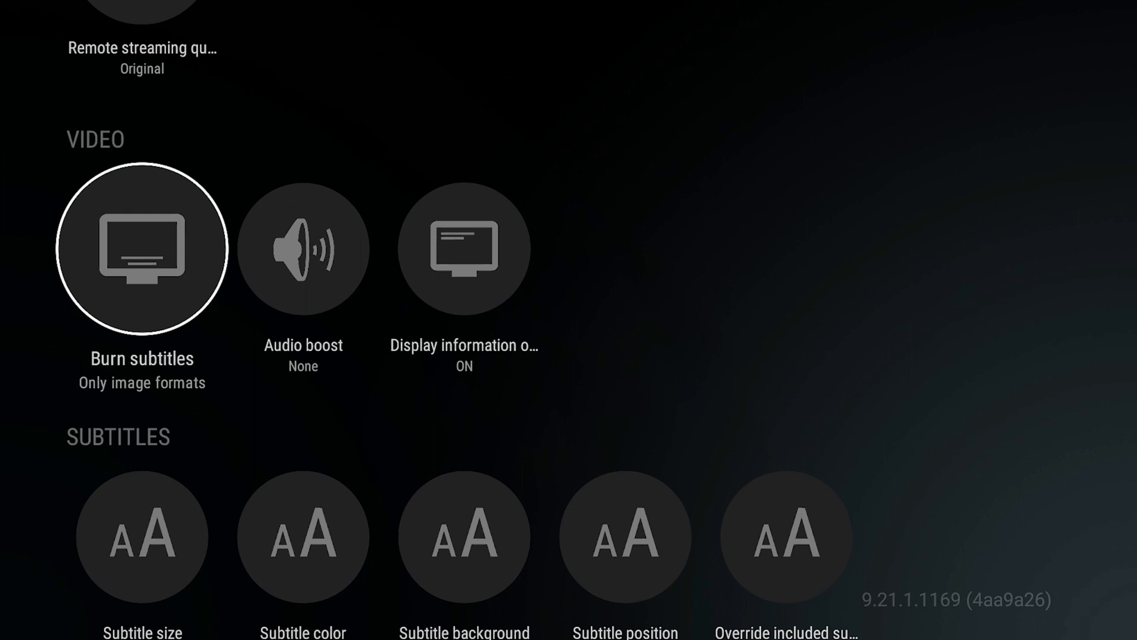
click(302, 249)
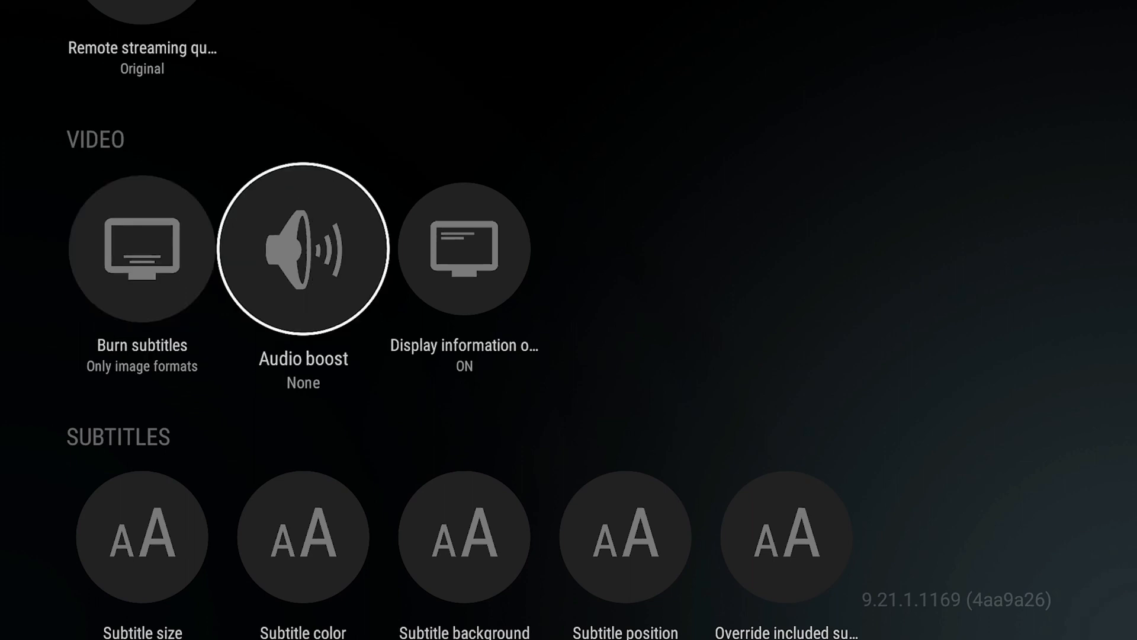
click(141, 249)
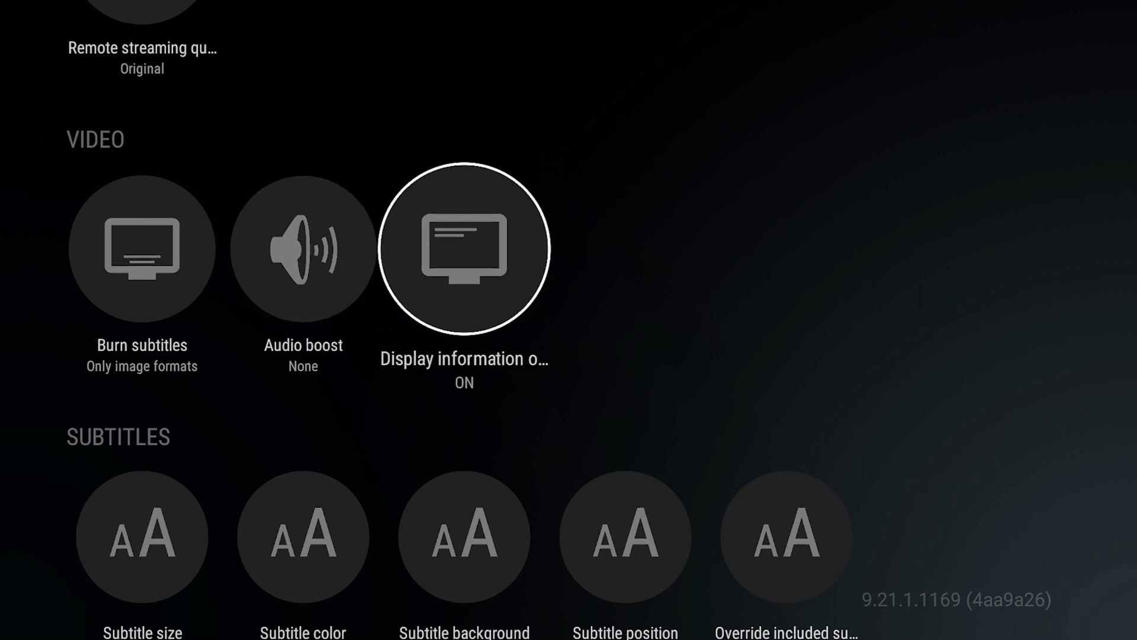
click(463, 248)
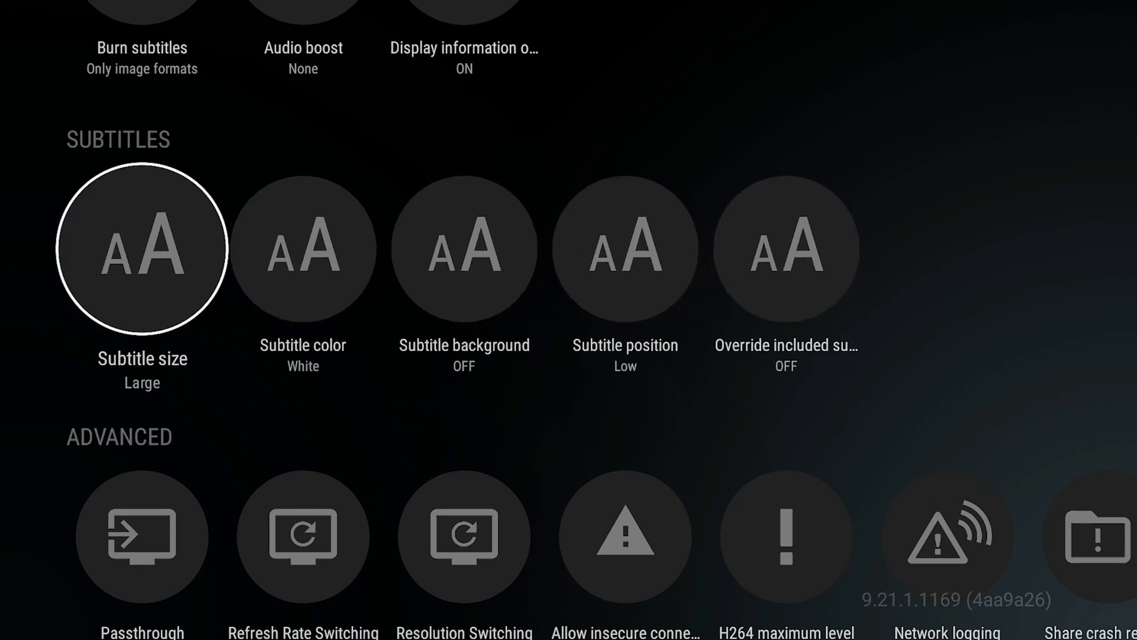
scroll(down, 3)
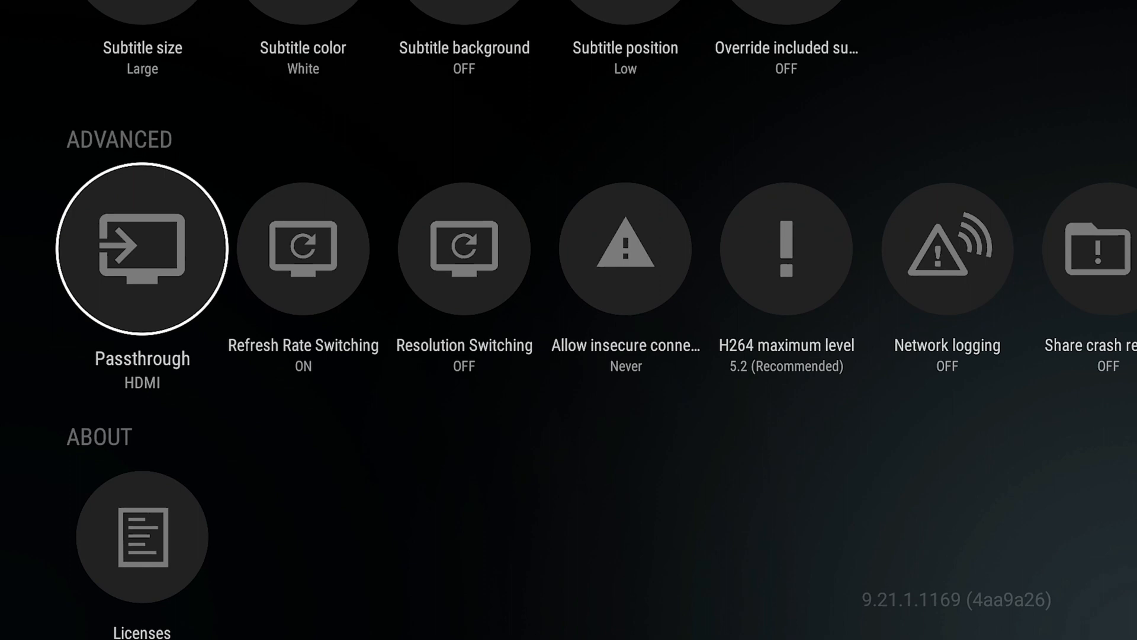
click(142, 250)
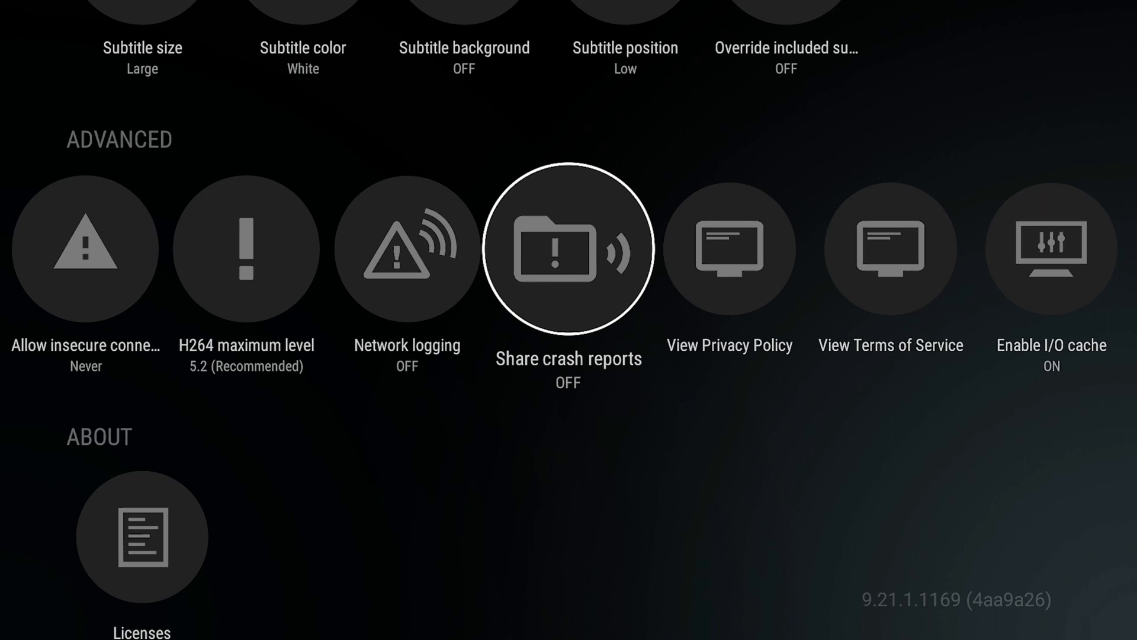
scroll(right, 3)
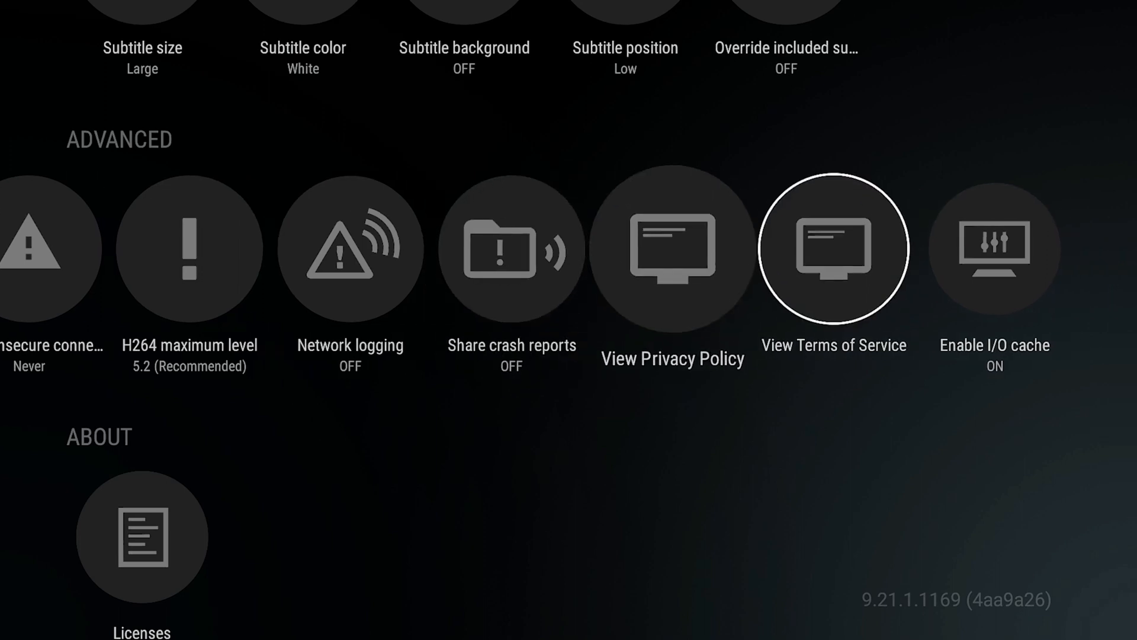
scroll(left, 3)
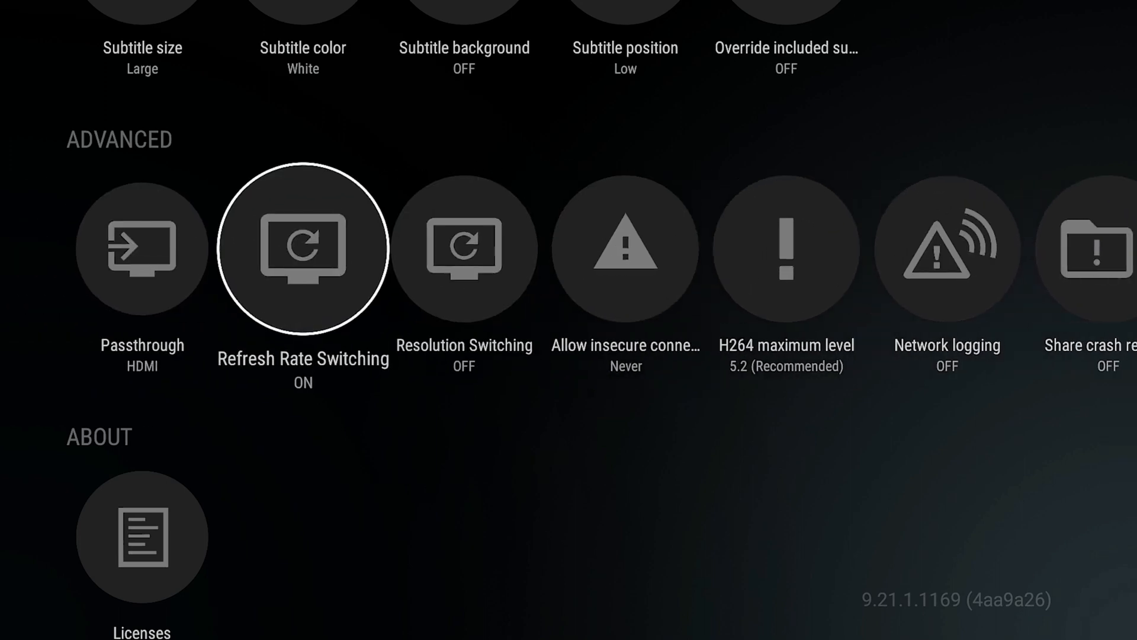